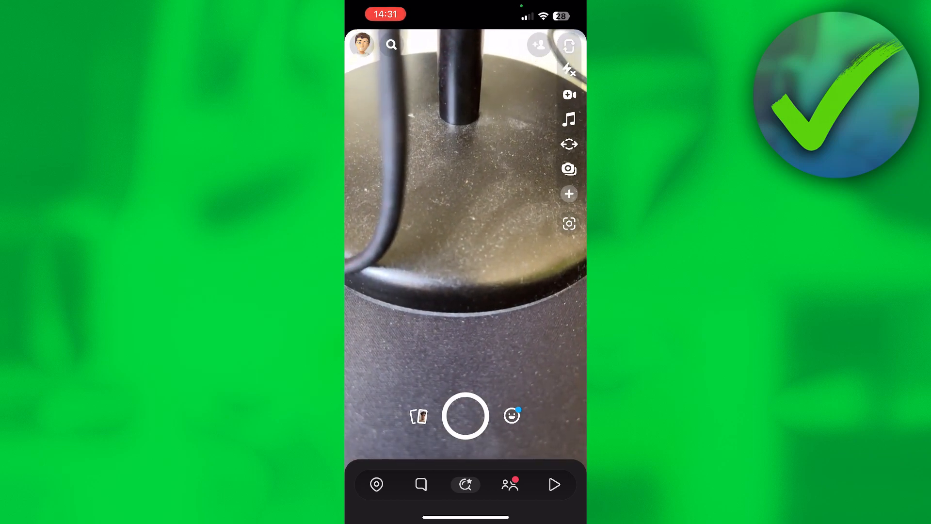
Step: Open the friend's profile showing their Bitmoji, birthday, score and chat options
click(421, 484)
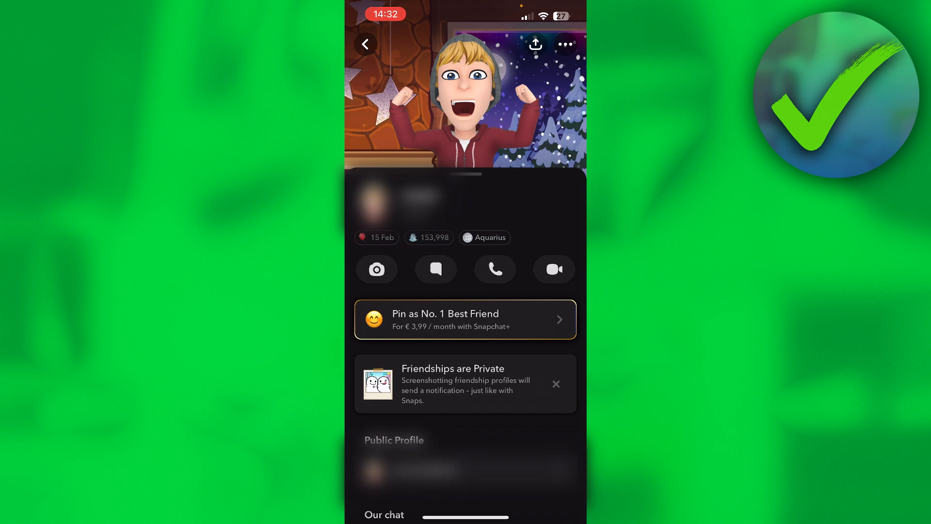
Step: Bring up Manage Friendship for this friend with Report, Block, Remove Friend and Edit Name
click(564, 44)
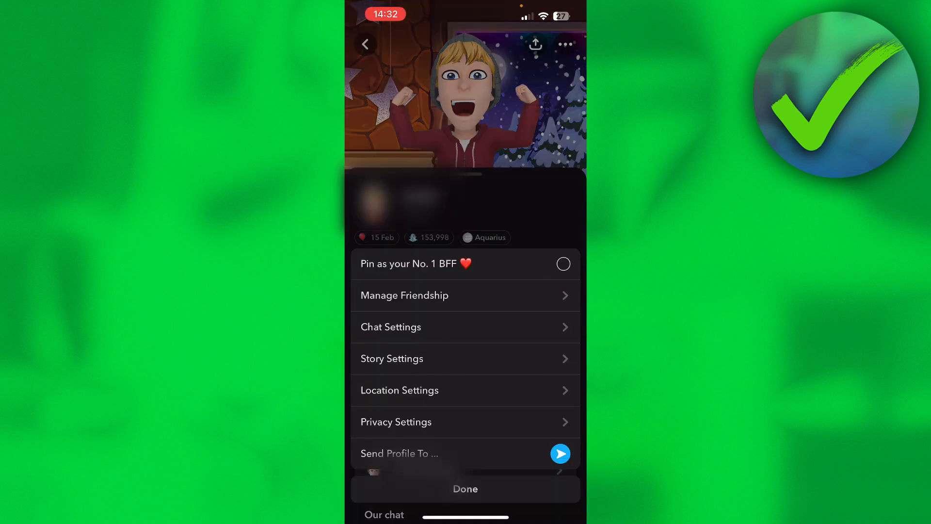
click(404, 295)
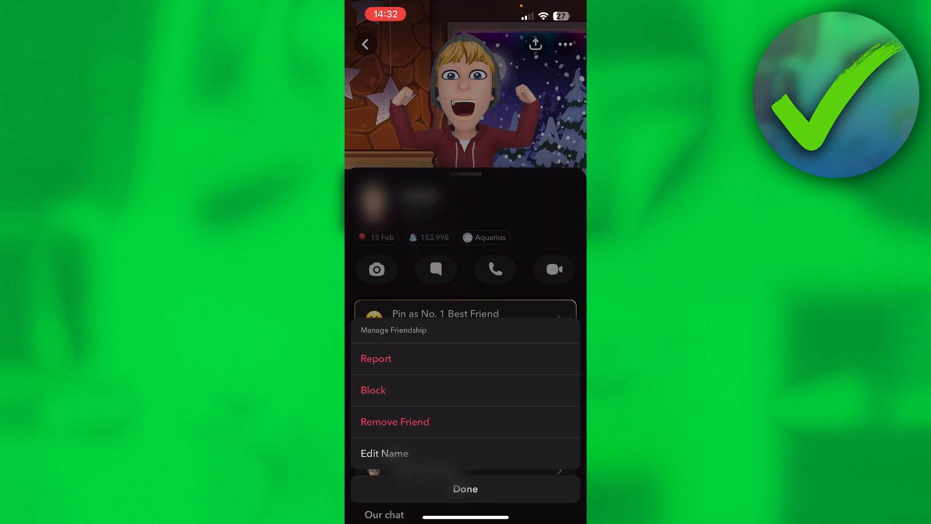
Step: Leave the friend's profile and reach account Settings from my own profile's gear
click(465, 488)
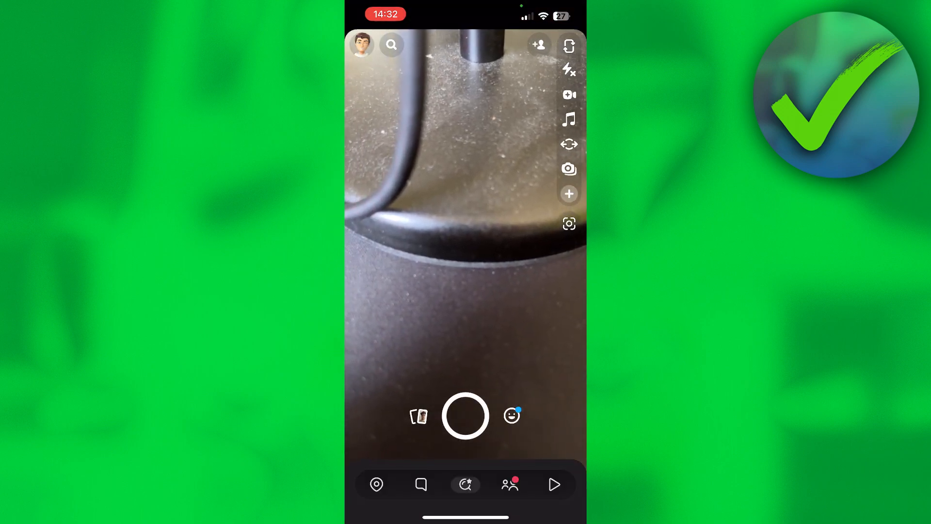
click(361, 43)
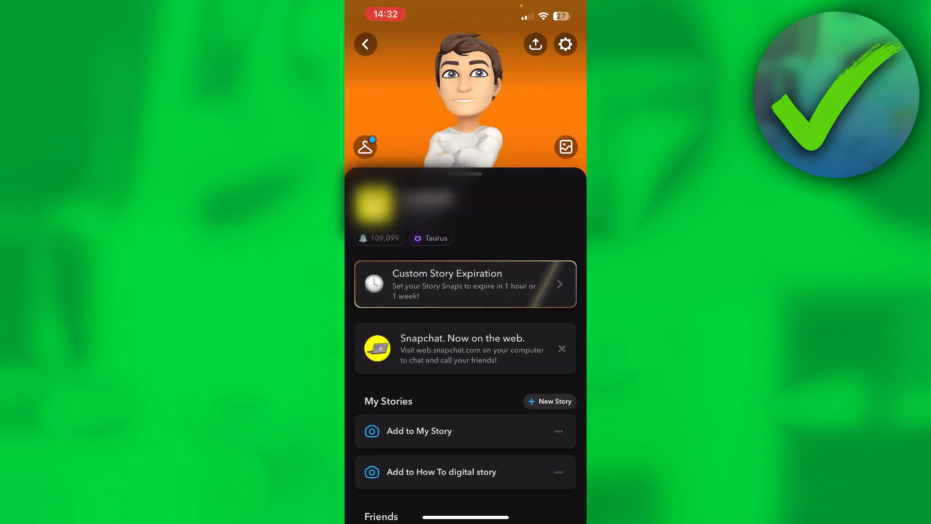
click(564, 43)
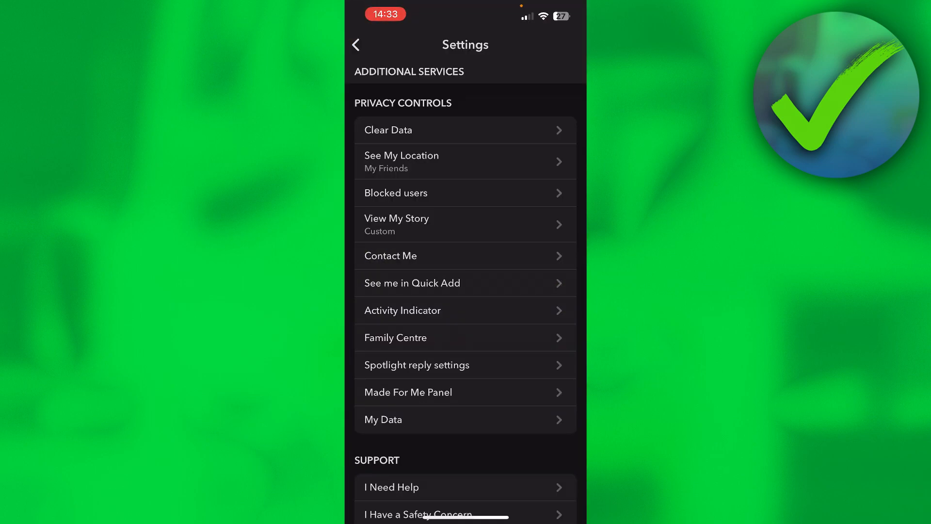
Step: Show the Blocked users list, which reads No blocked Snapchatters
click(465, 192)
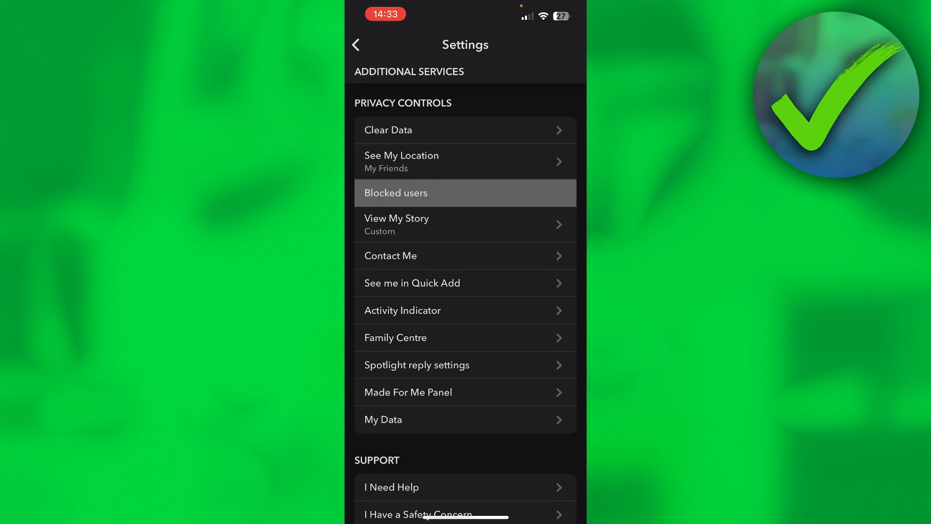
click(465, 192)
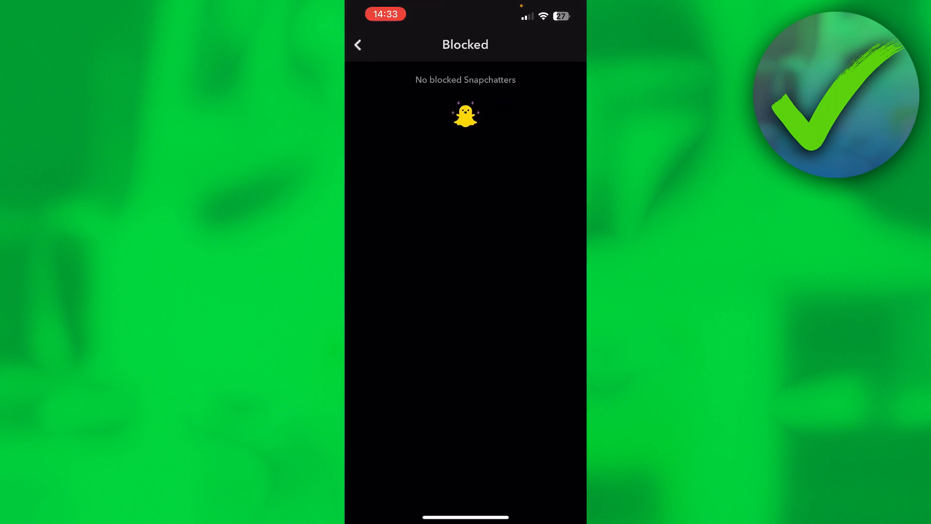